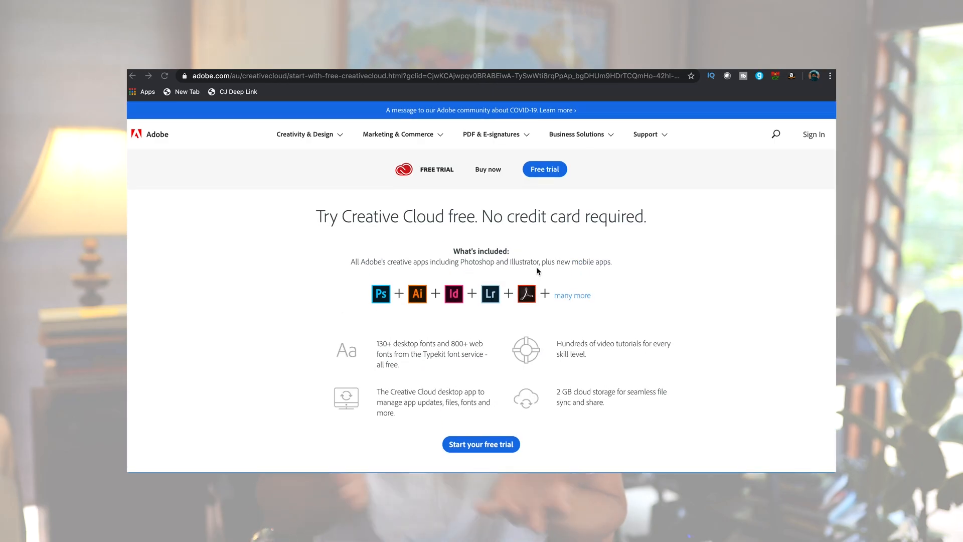
Step: Show shadow clipping and lift Shadows to about +81 to recover the dark grass and legs
scroll("down", 3)
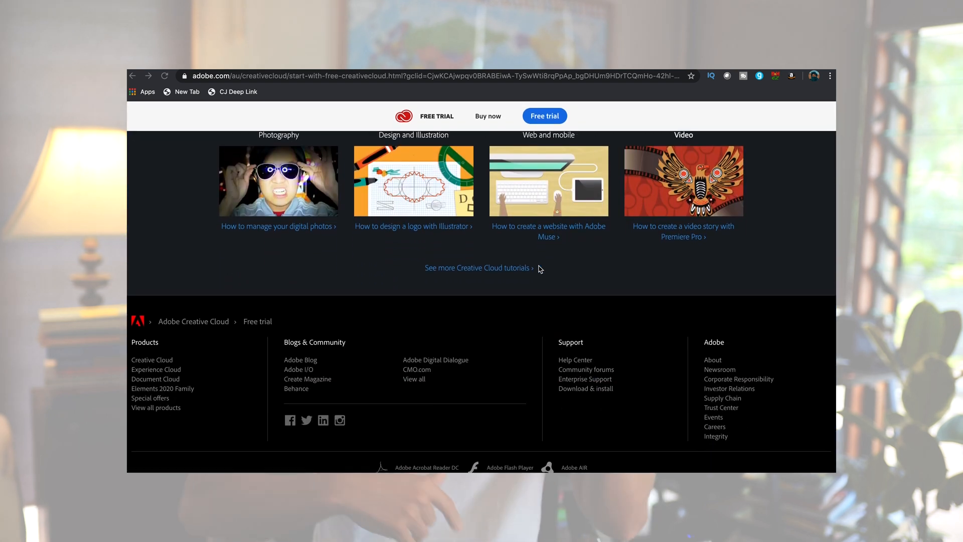
scroll("up", 3)
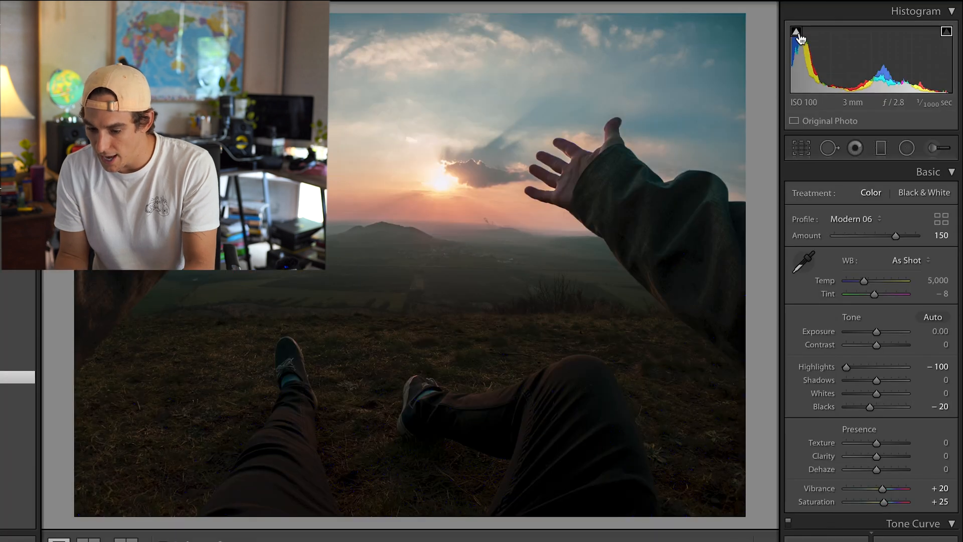
left_click(795, 32)
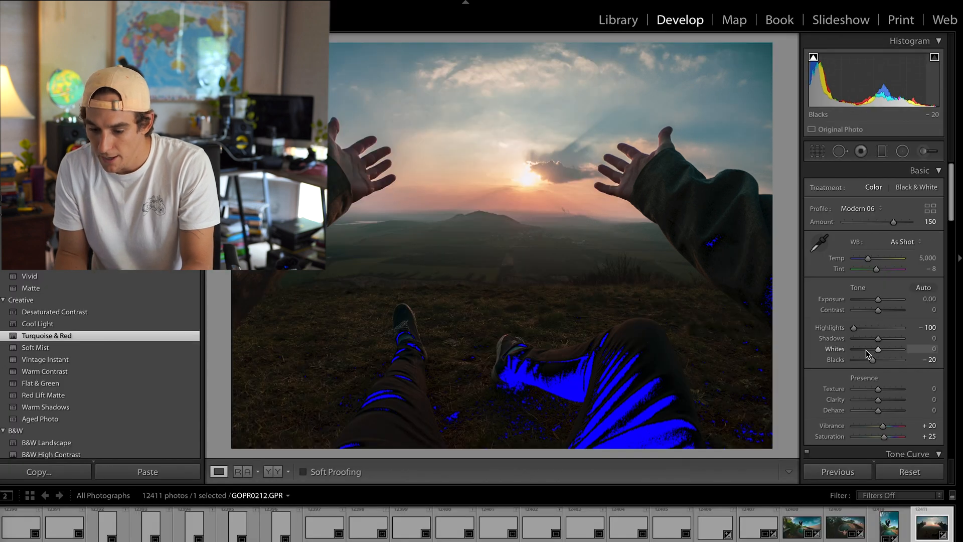
left_click_drag(877, 338, 890, 338)
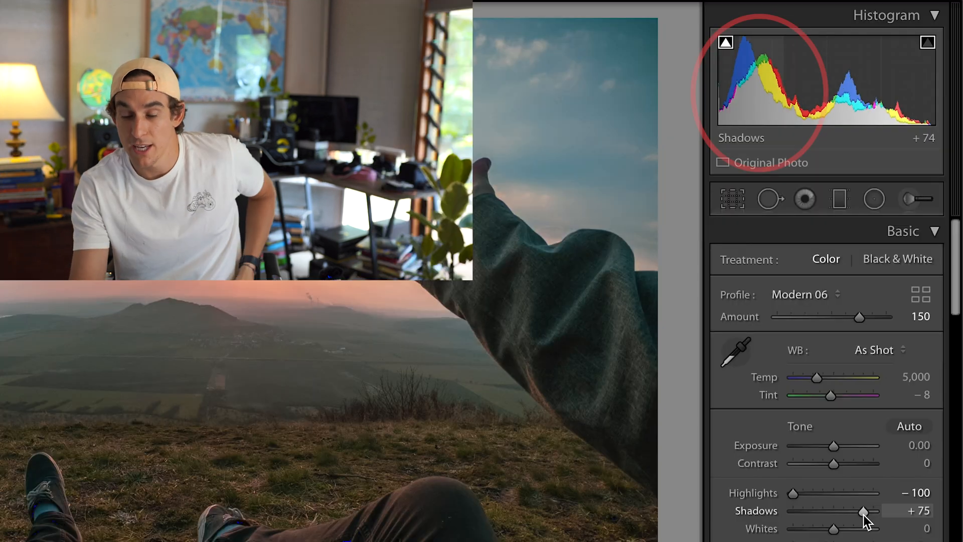
left_click_drag(848, 511, 853, 511)
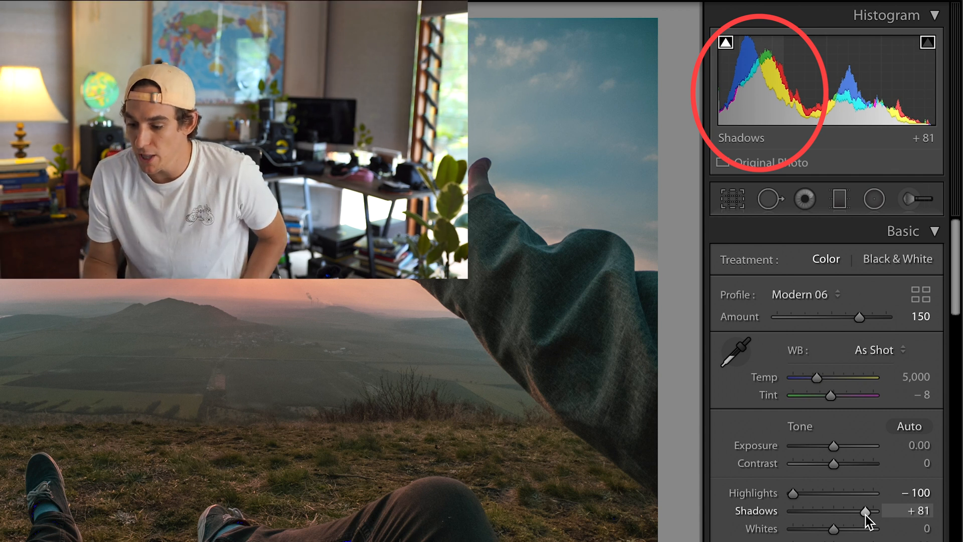
left_click_drag(848, 510, 868, 511)
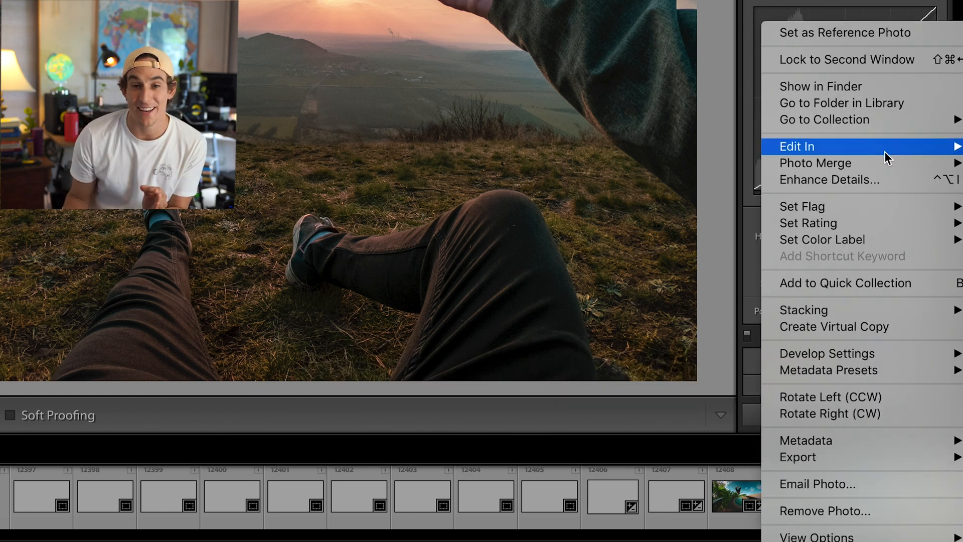
Step: Send the edited sunset photo to Photoshop 2020 via Edit In
left_click(797, 146)
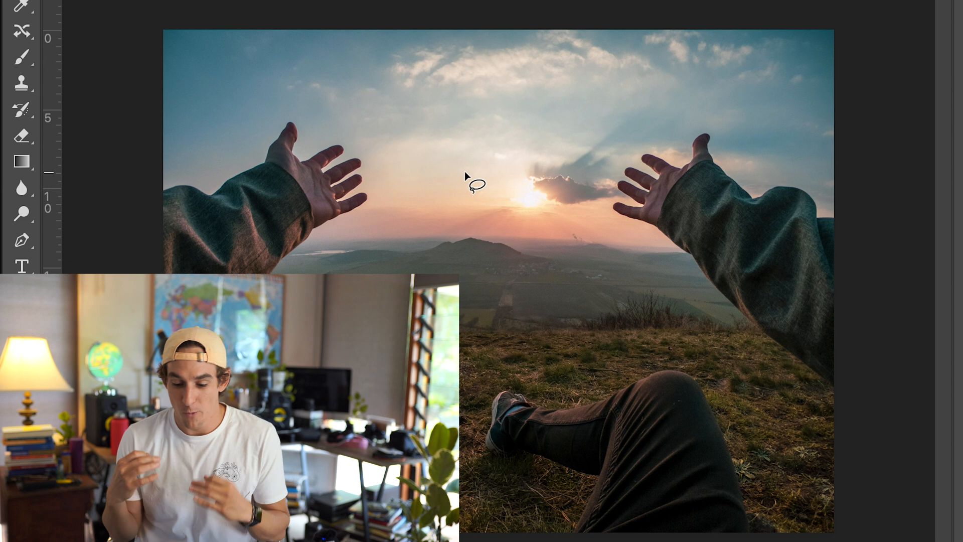
mouse_move(67, 46)
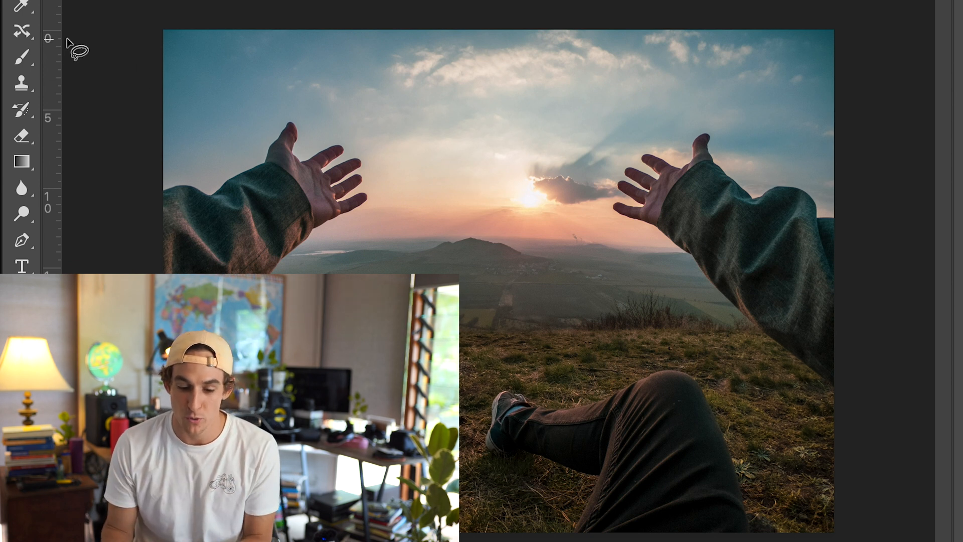
mouse_move(22, 30)
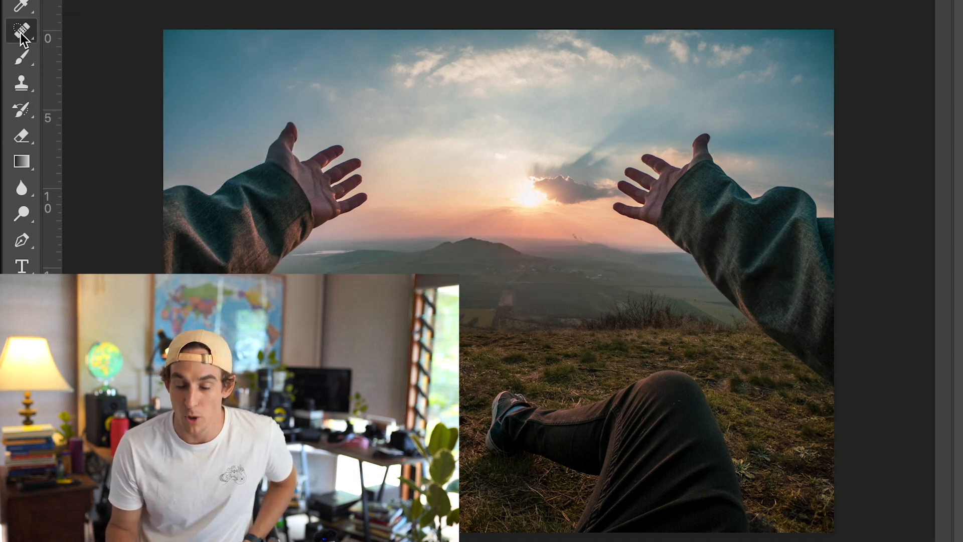
Step: Choose the Content-Aware Move Tool from the Spot Healing Brush group
left_click(21, 30)
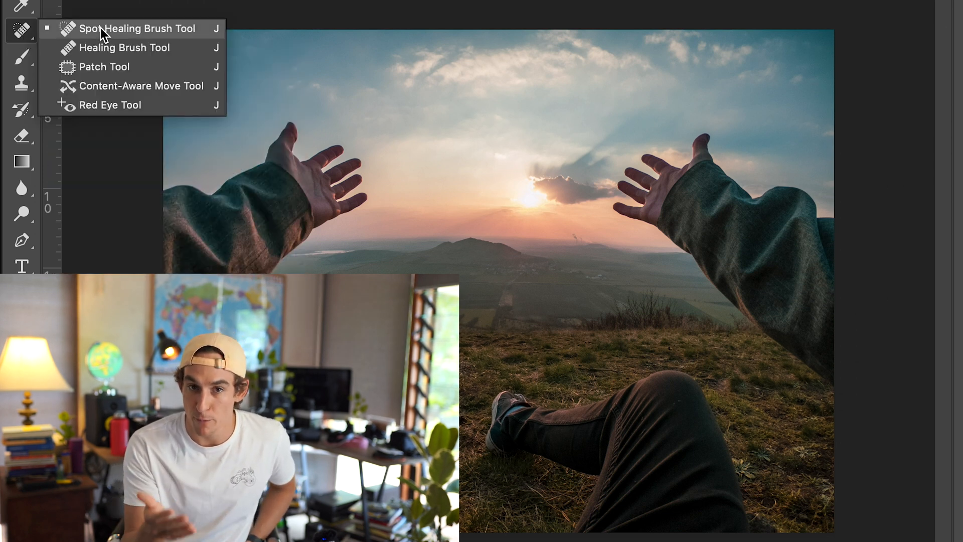
mouse_move(104, 92)
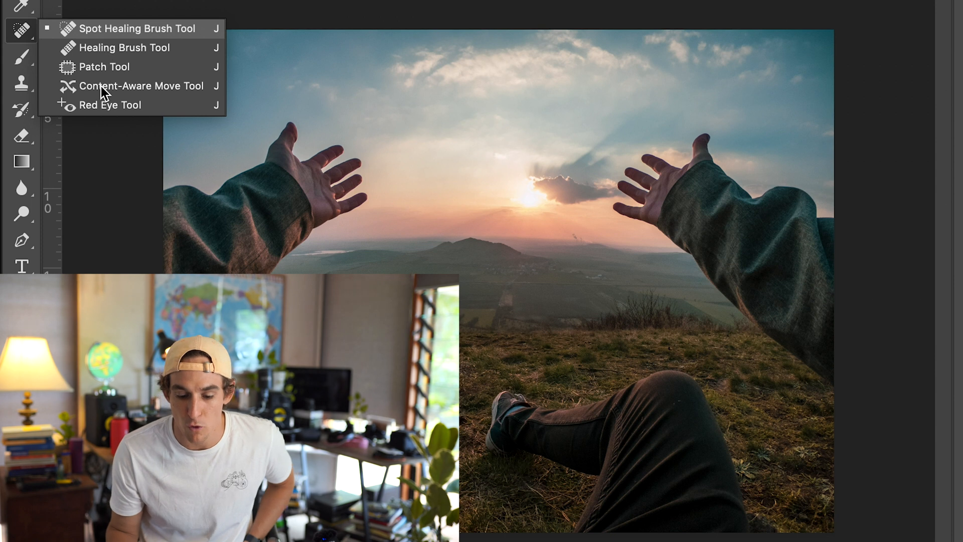
left_click(141, 86)
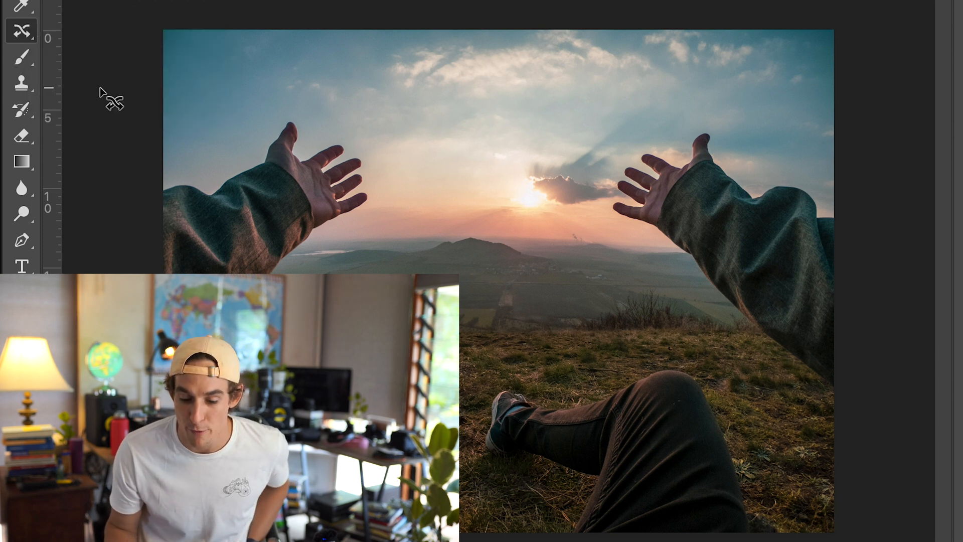
mouse_move(439, 196)
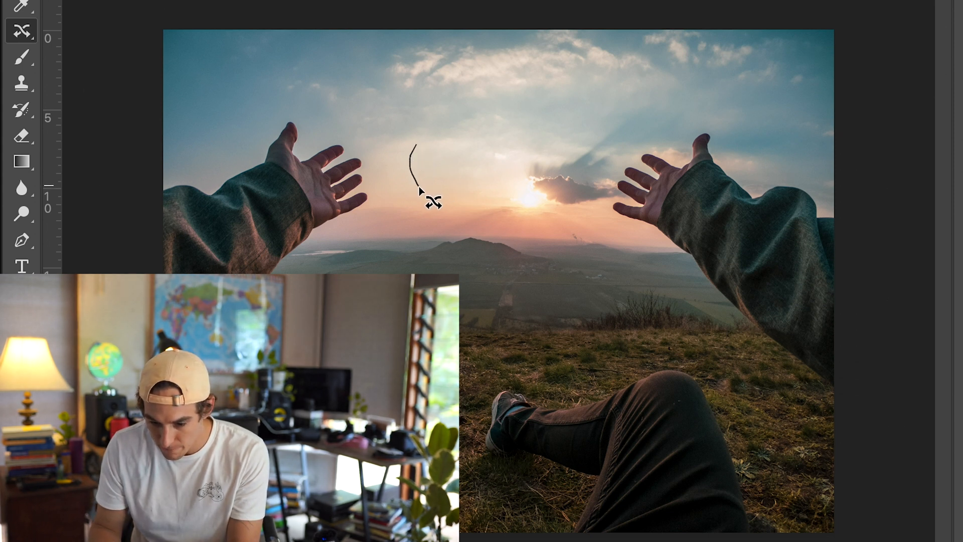
Step: Lasso the sun and nearby cloud and move them left to sit between the hands
key("cmd+d")
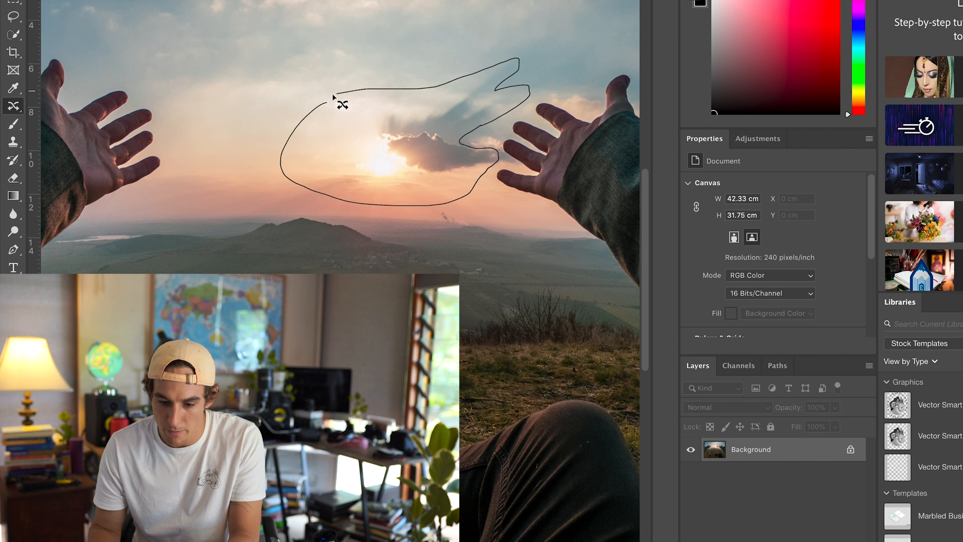
left_click(335, 103)
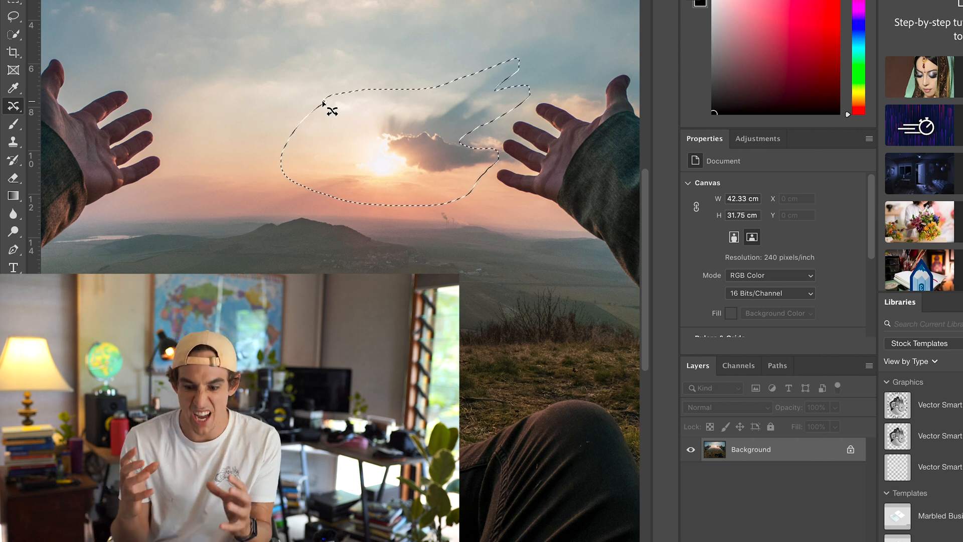
left_click_drag(332, 109, 384, 145)
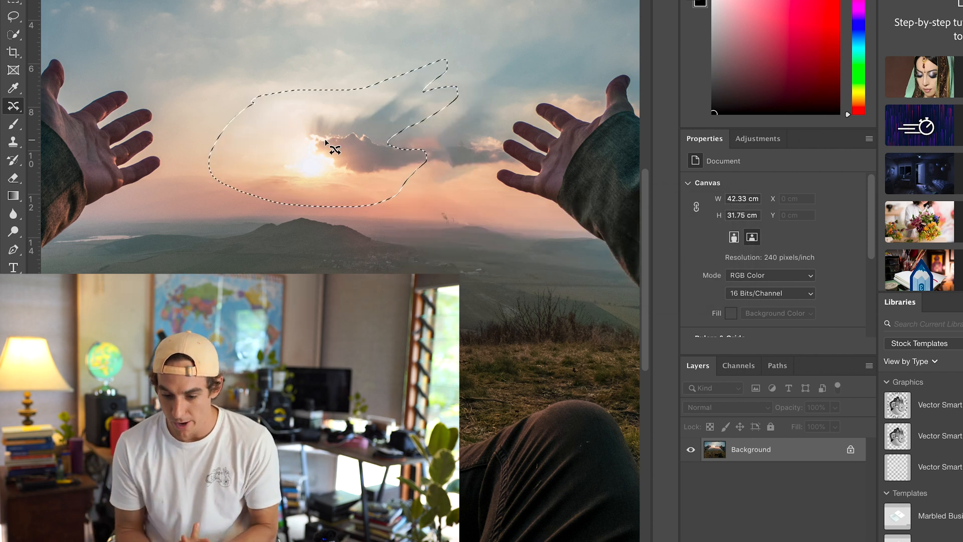
key("cmd+space")
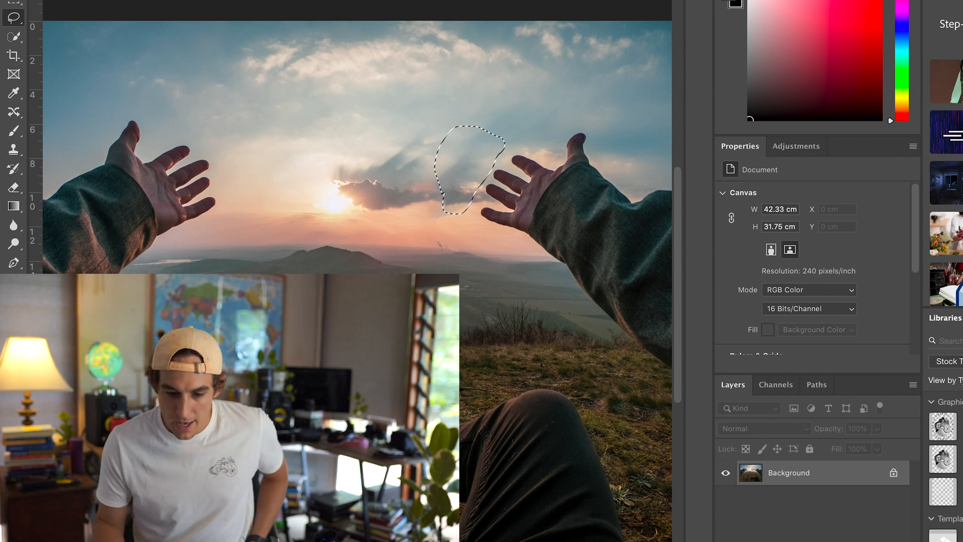
Step: Start Content-Aware Fill from the Edit menu on the selected sky patch
left_click(28, 3)
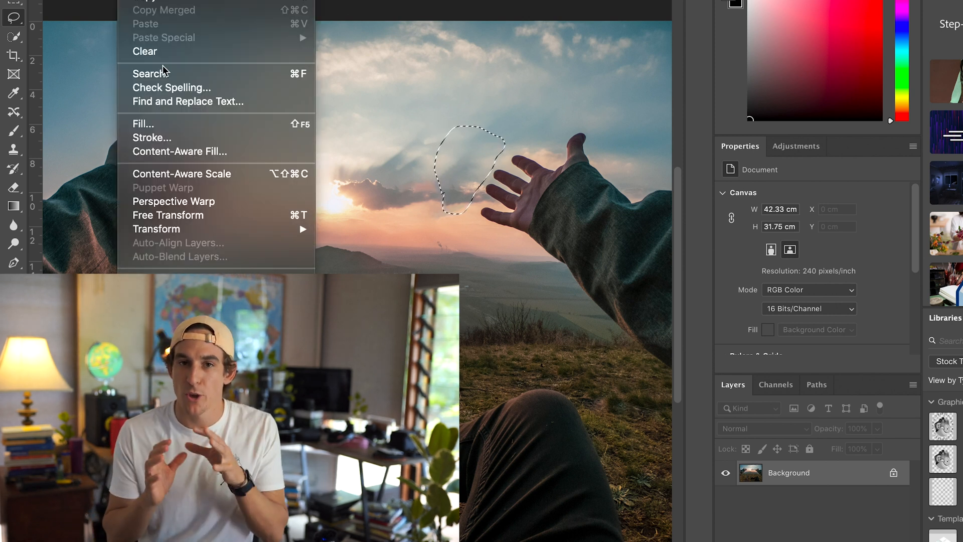
mouse_move(148, 73)
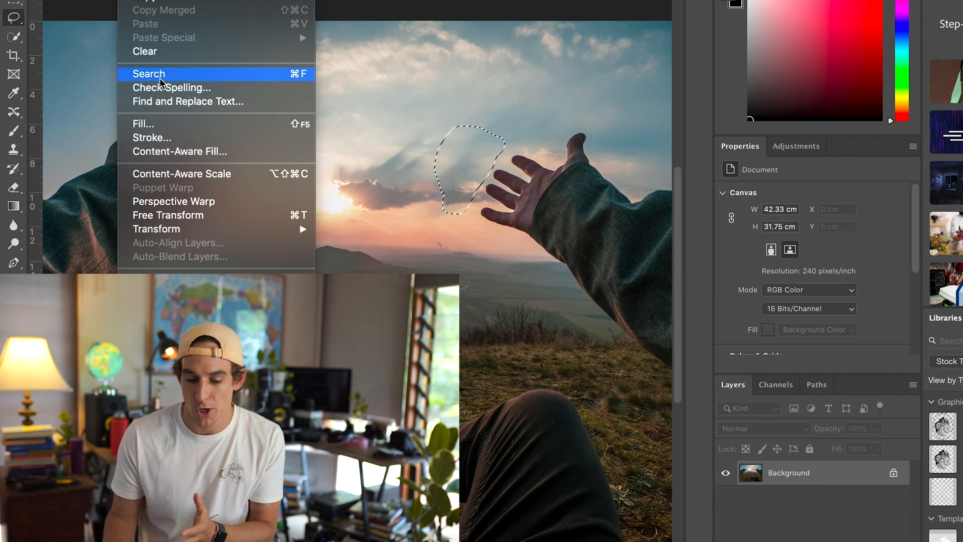
mouse_move(178, 151)
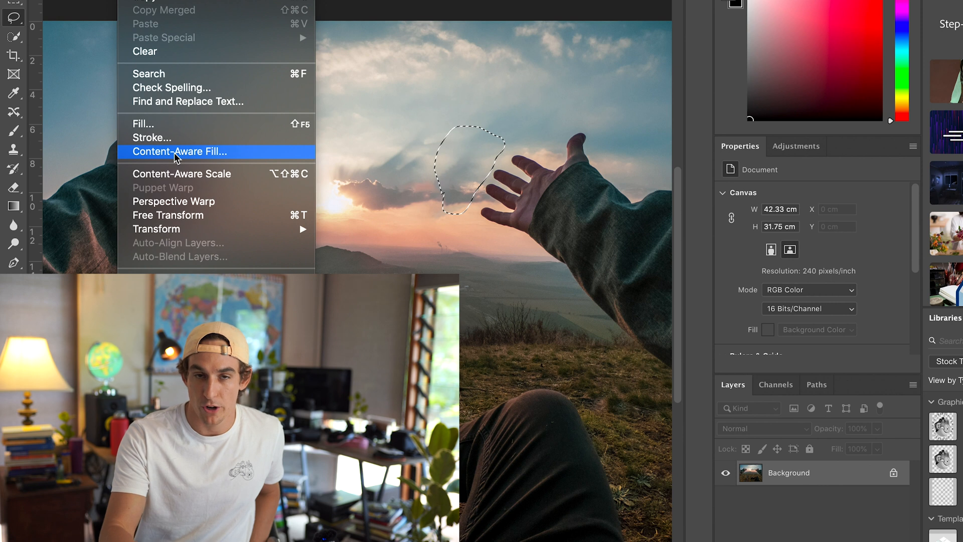
left_click(178, 151)
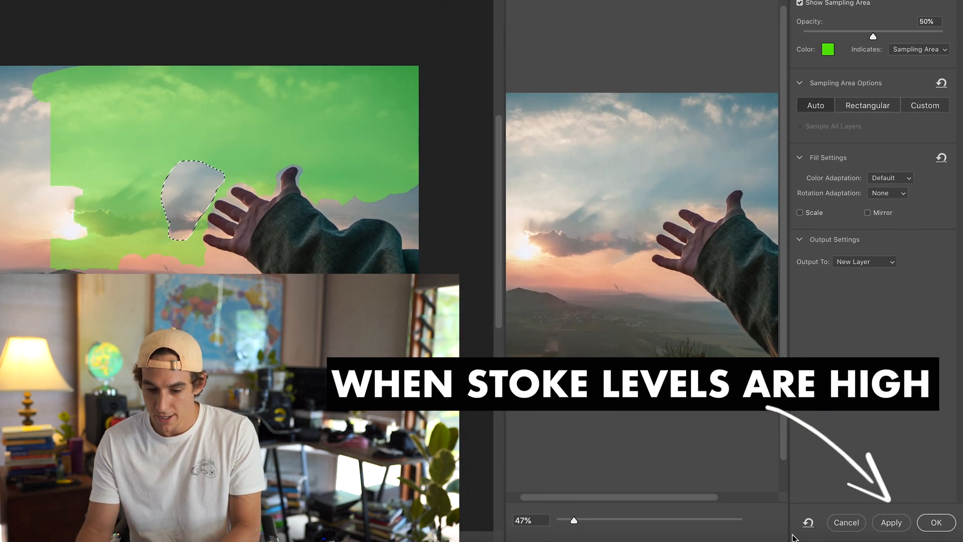
Step: Apply the fill to a new layer and toggle Background copy to compare before and after
left_click(934, 522)
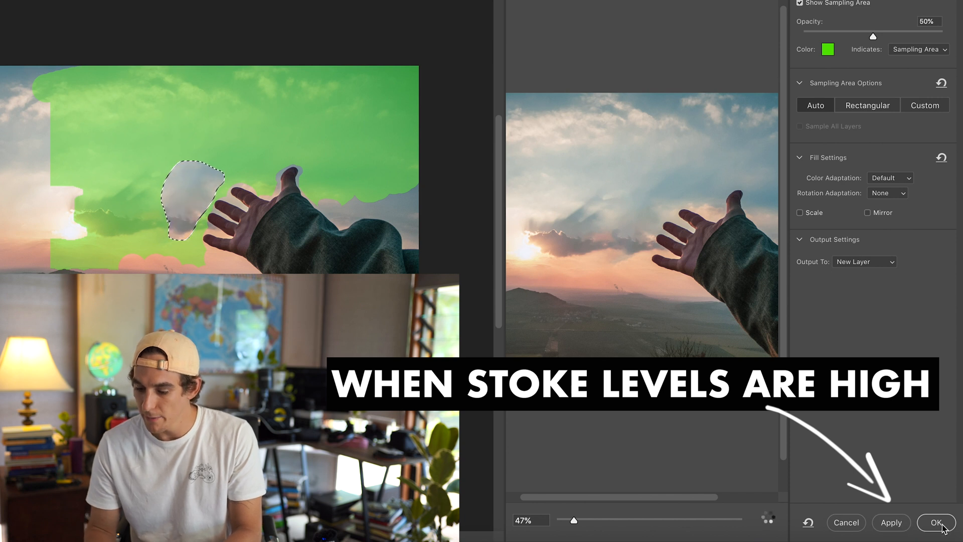
left_click(934, 523)
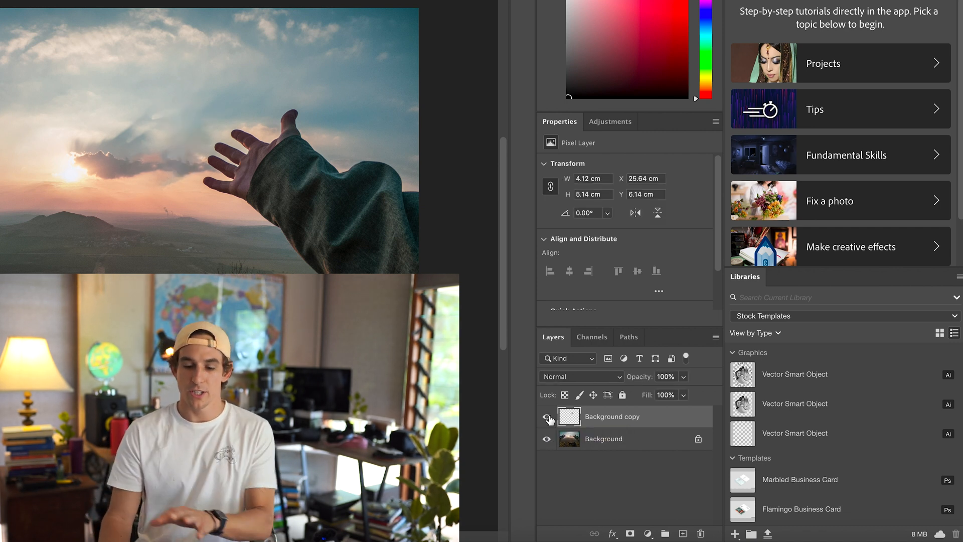
left_click(546, 417)
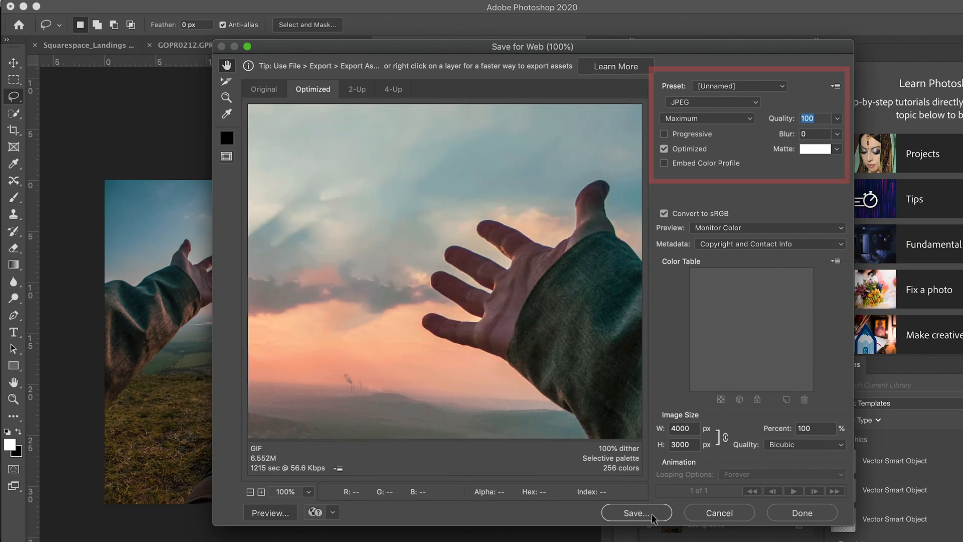
Step: Save the maximum-quality JPEG PETR_dope.jpg to the Desktop
left_click(636, 513)
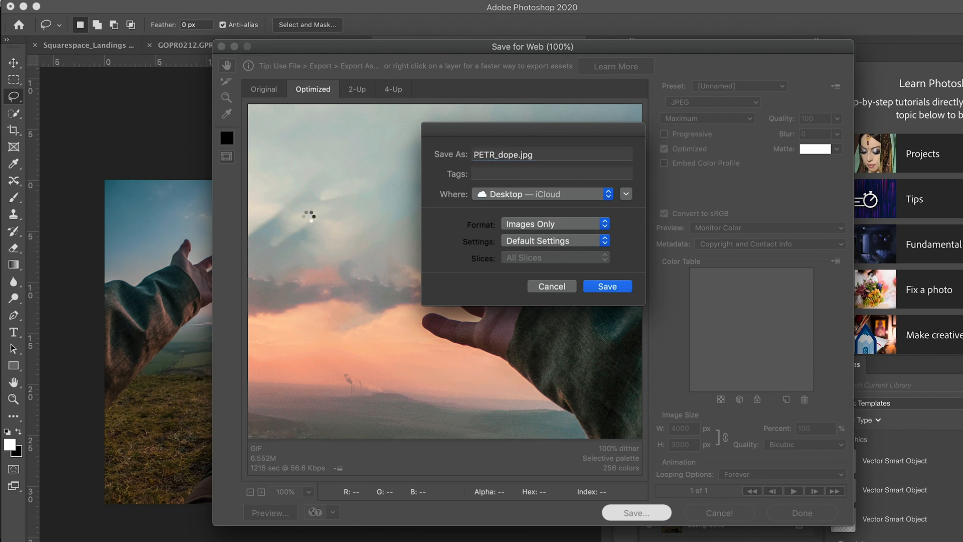
left_click(606, 286)
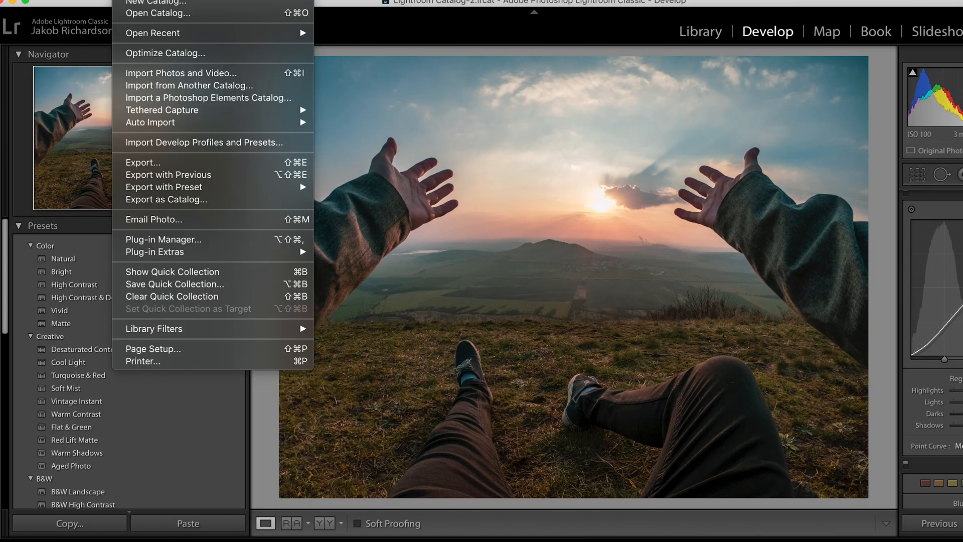
Step: Import the exported JPEG into the catalog and switch to Develop
left_click(180, 73)
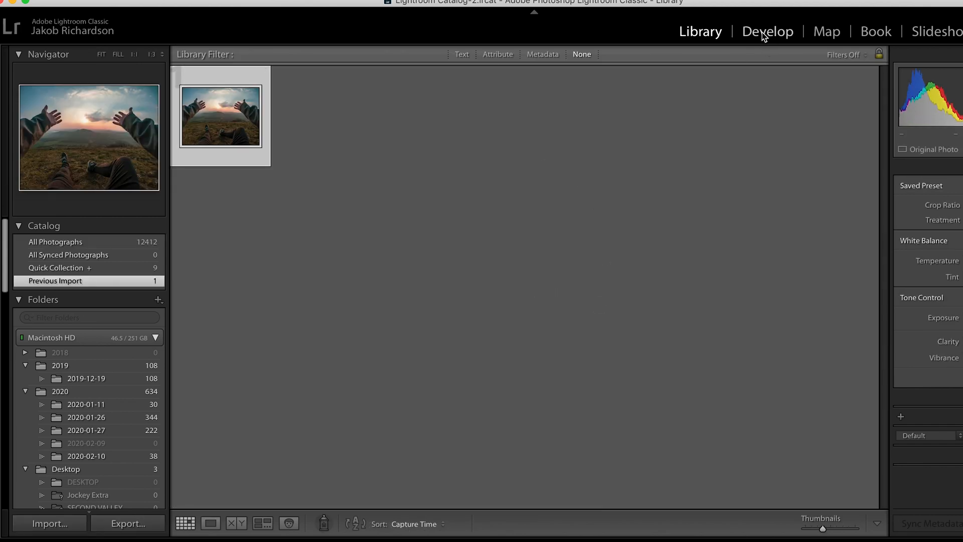
left_click(767, 31)
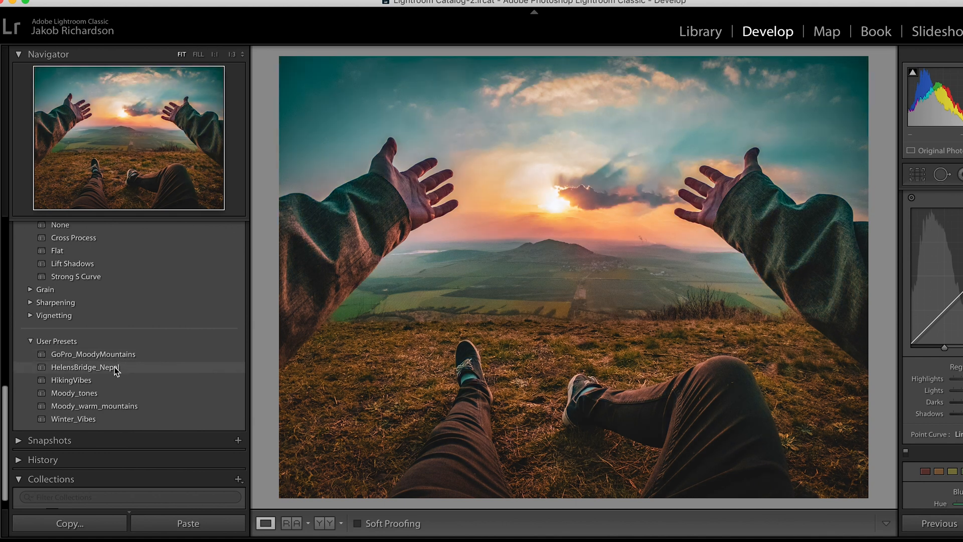
Step: Try HelensBridge_Nepal, then apply the GoPro_MoodyMountains user preset
left_click(94, 354)
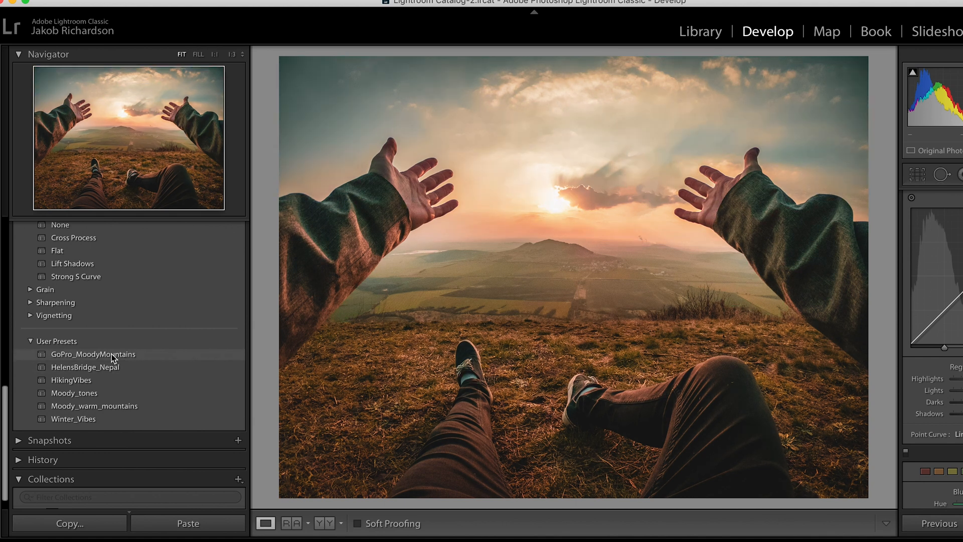
left_click(94, 354)
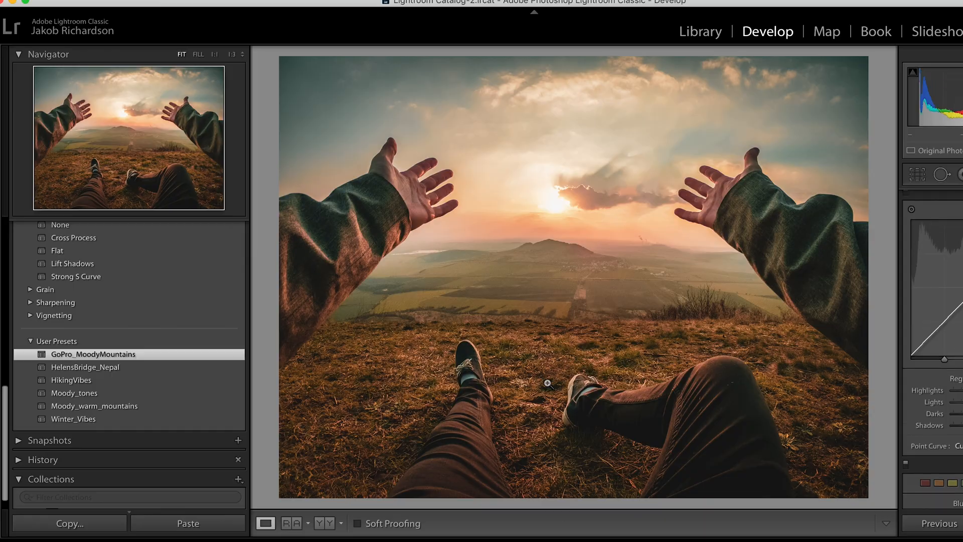